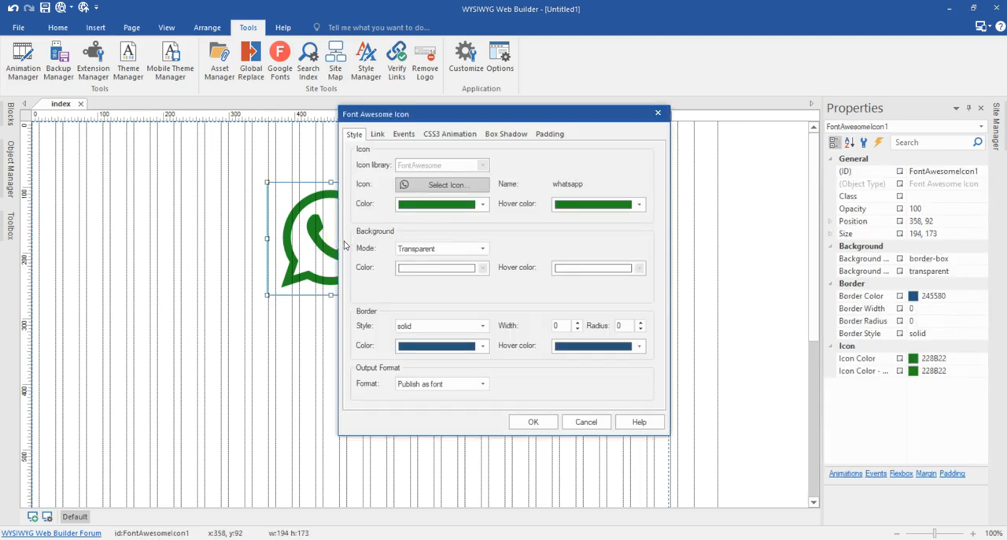
pyautogui.click(377, 133)
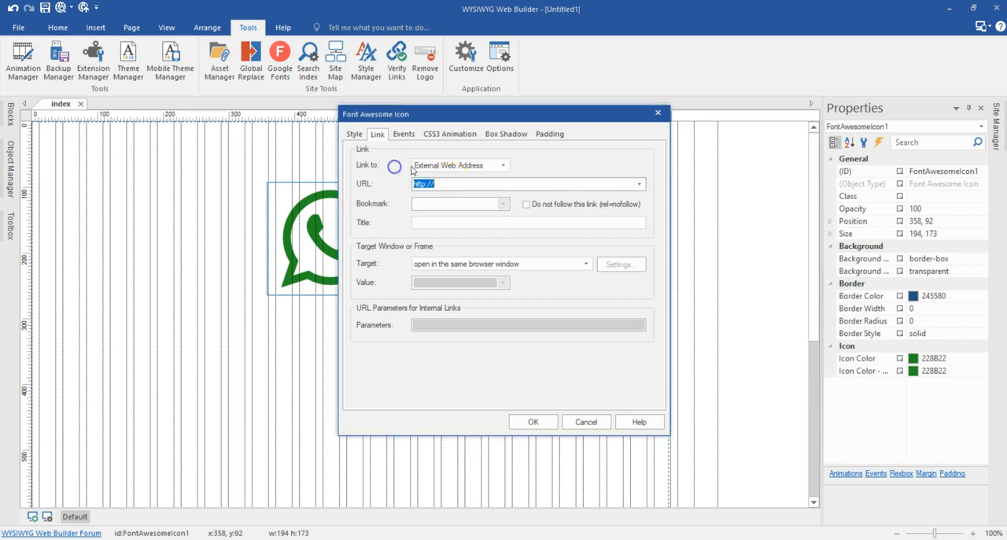
pyautogui.click(354, 134)
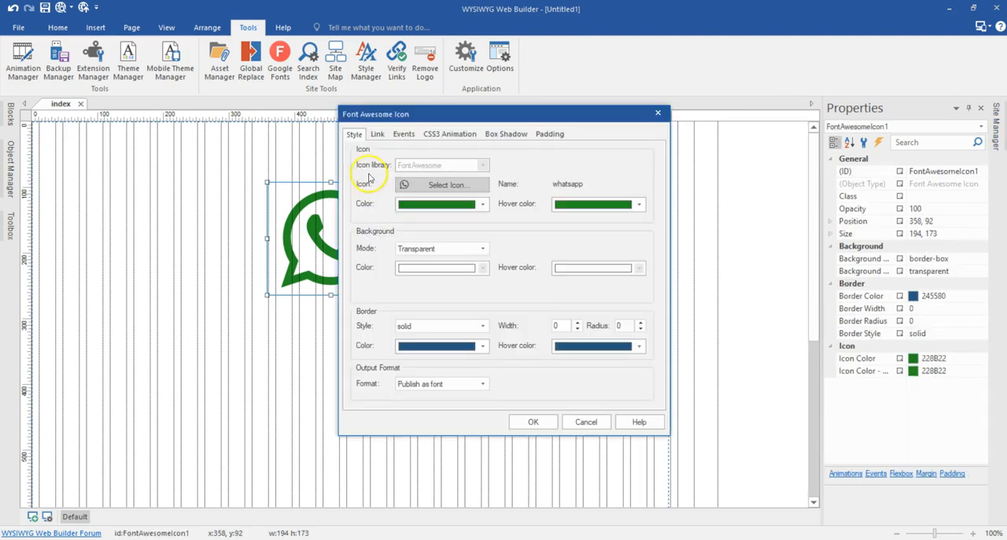
# Step: Link the WhatsApp icon to the api.whatsapp.com send-message address and confirm the dialog
pyautogui.click(378, 133)
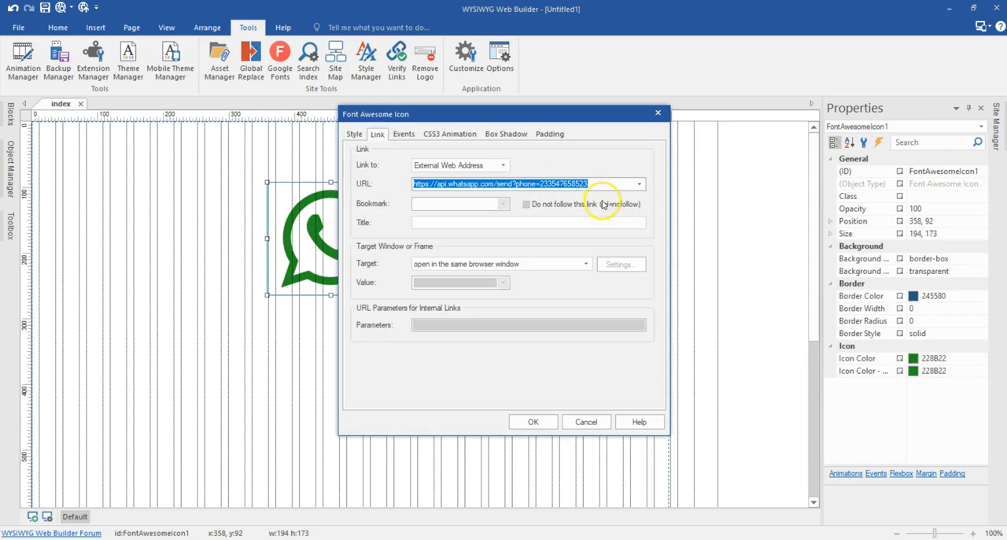
pyautogui.click(585, 422)
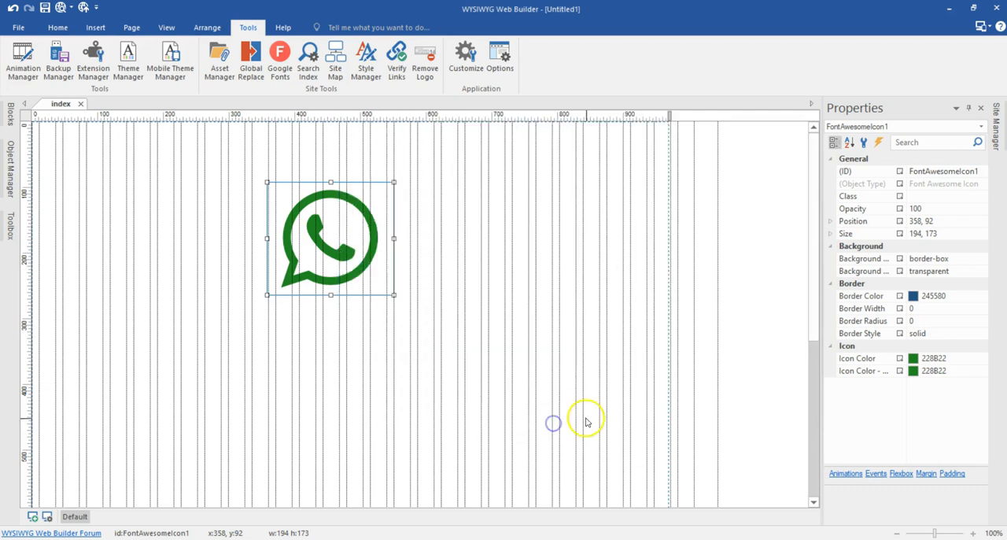